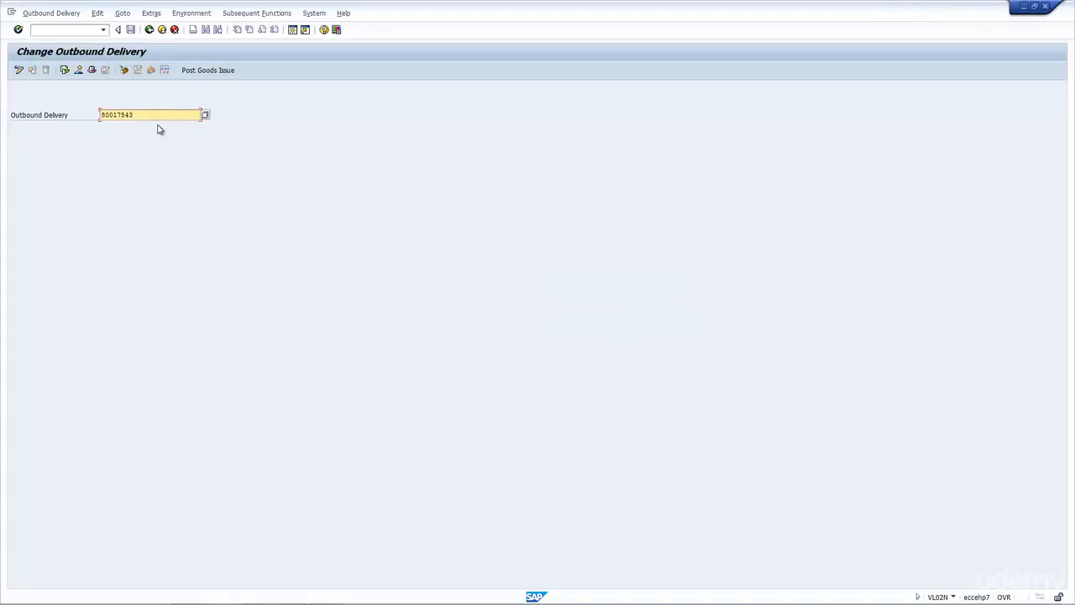
# Open outbound delivery 80017543 in VL02N and show its Picking overview
pyautogui.click(59, 31)
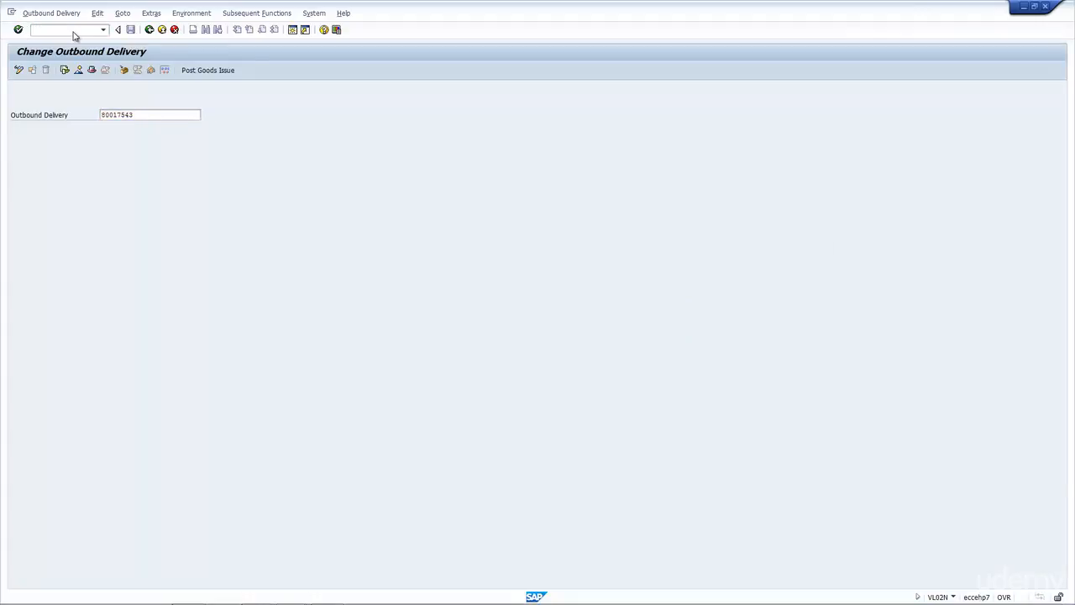
pyautogui.click(117, 30)
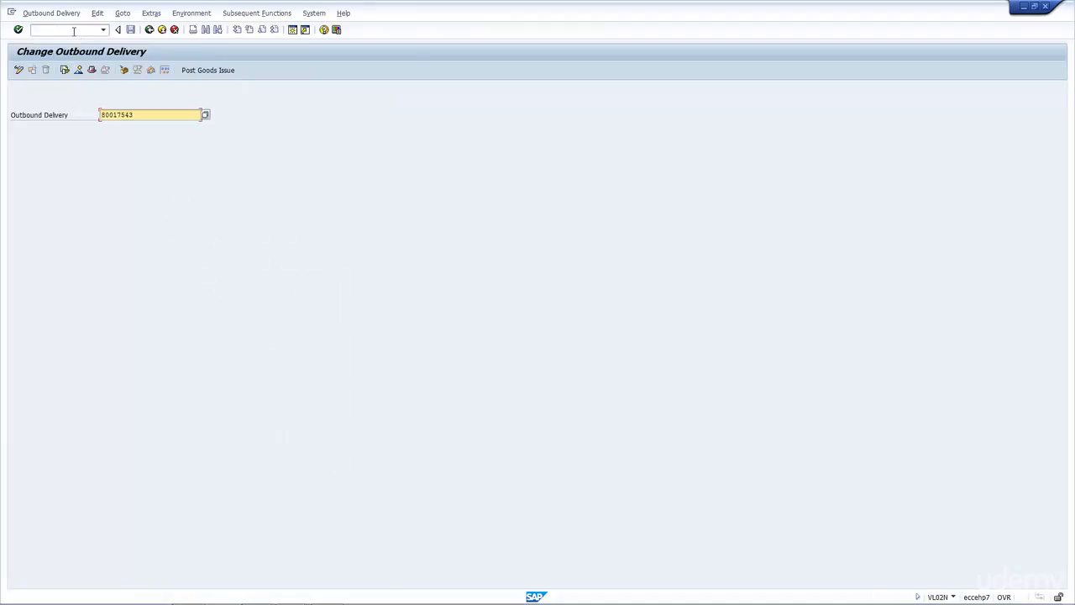
pyautogui.click(167, 114)
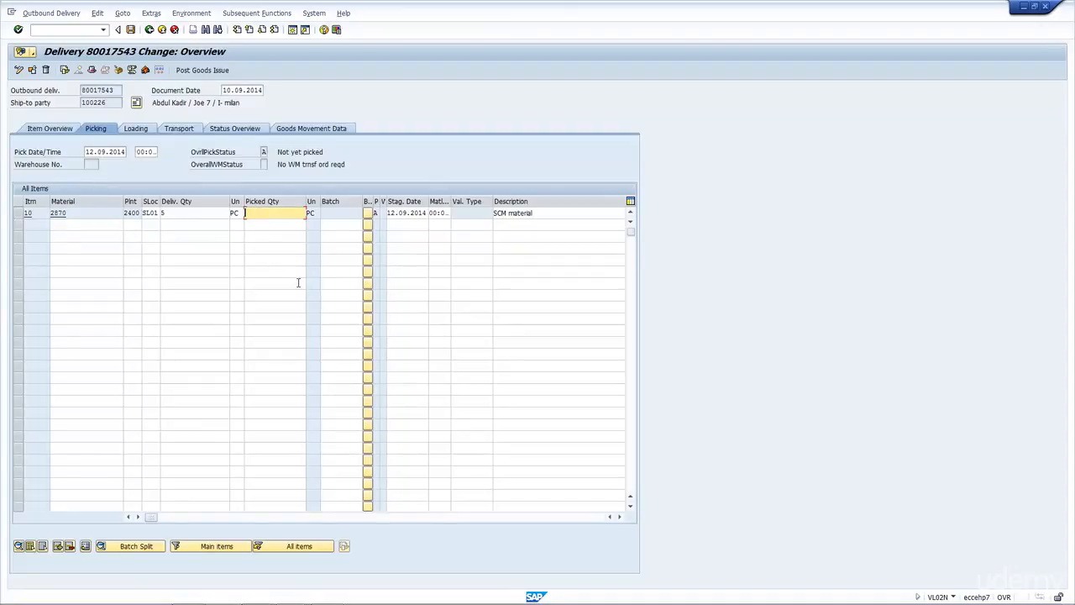
# Record picked quantity 5 for the delivery item, save, and exit with /n
pyautogui.write('5')
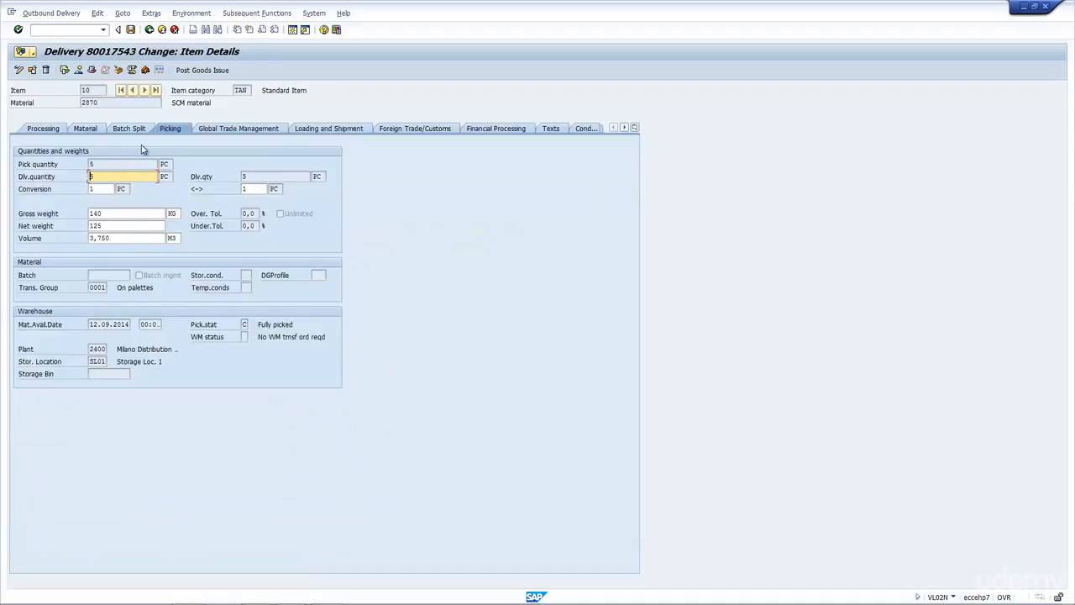
pyautogui.moveTo(235, 330)
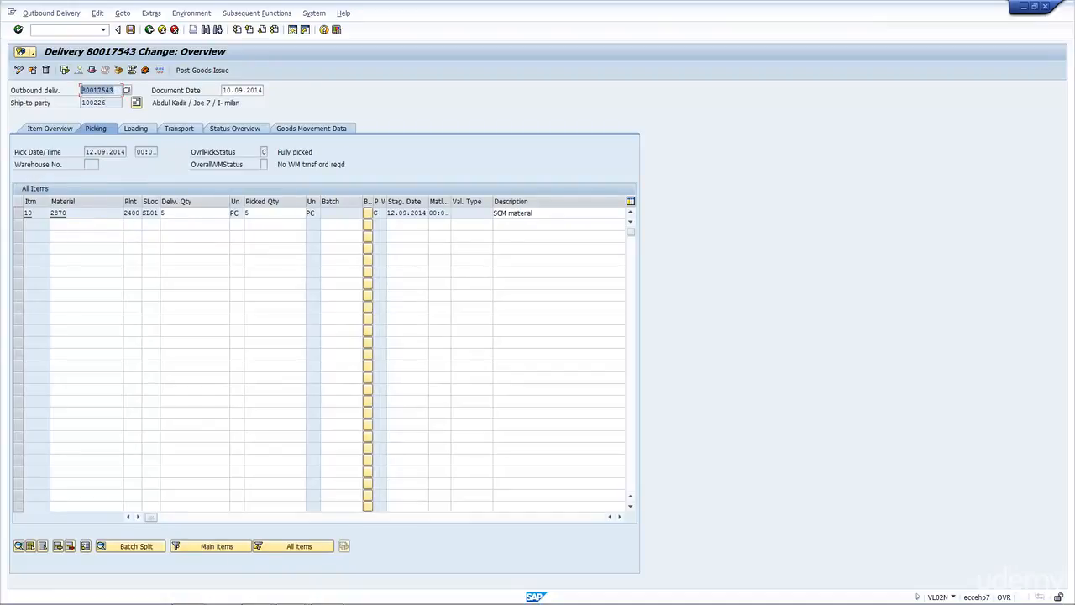
pyautogui.write('/n')
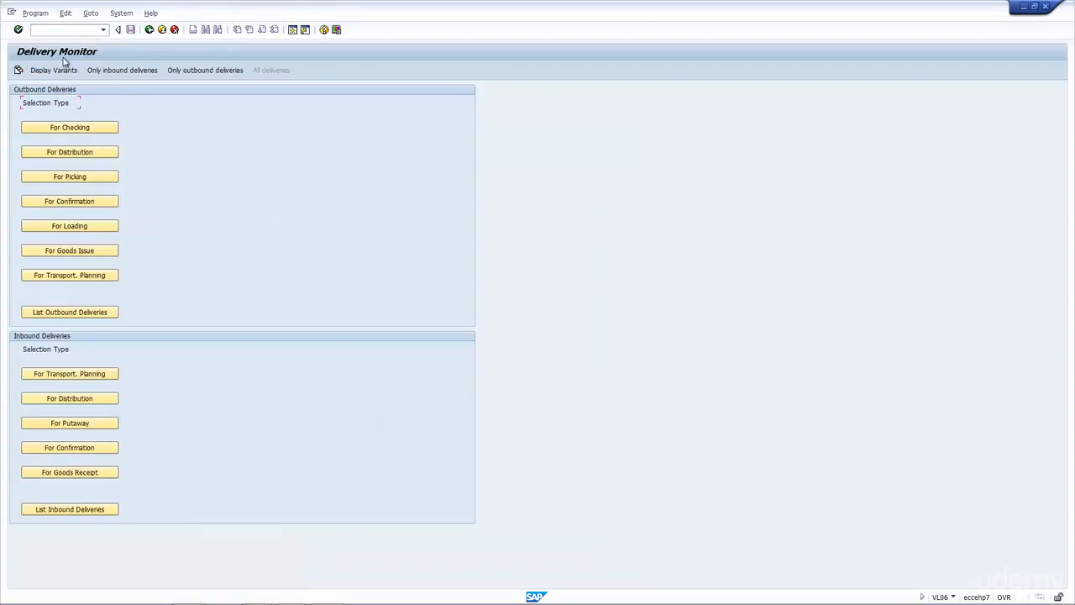
# List outbound deliveries due for picking for shipping point 2400 in VL06
pyautogui.click(69, 177)
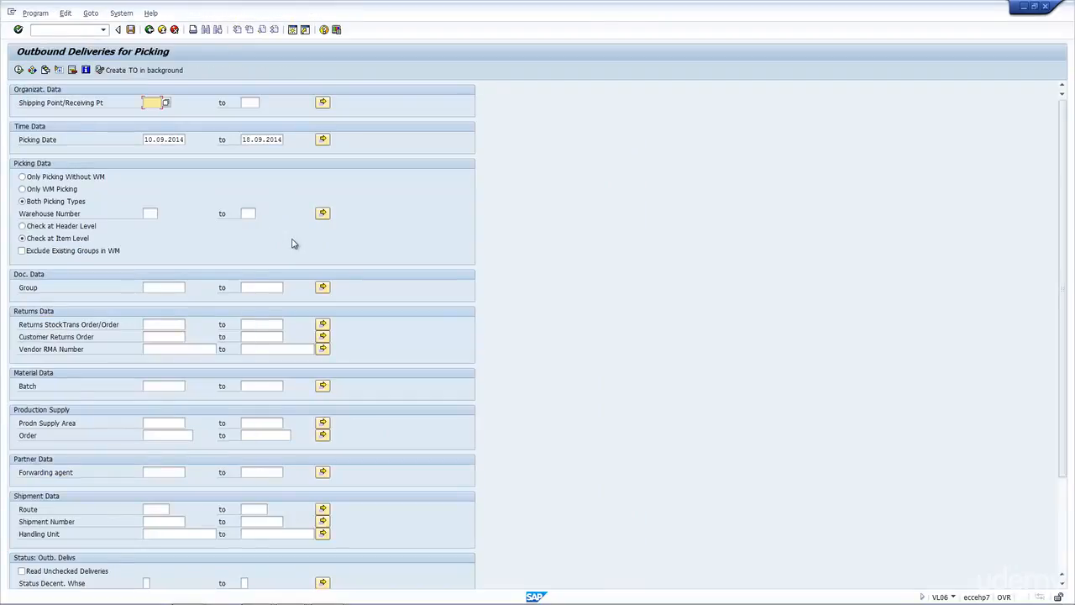
pyautogui.write('240')
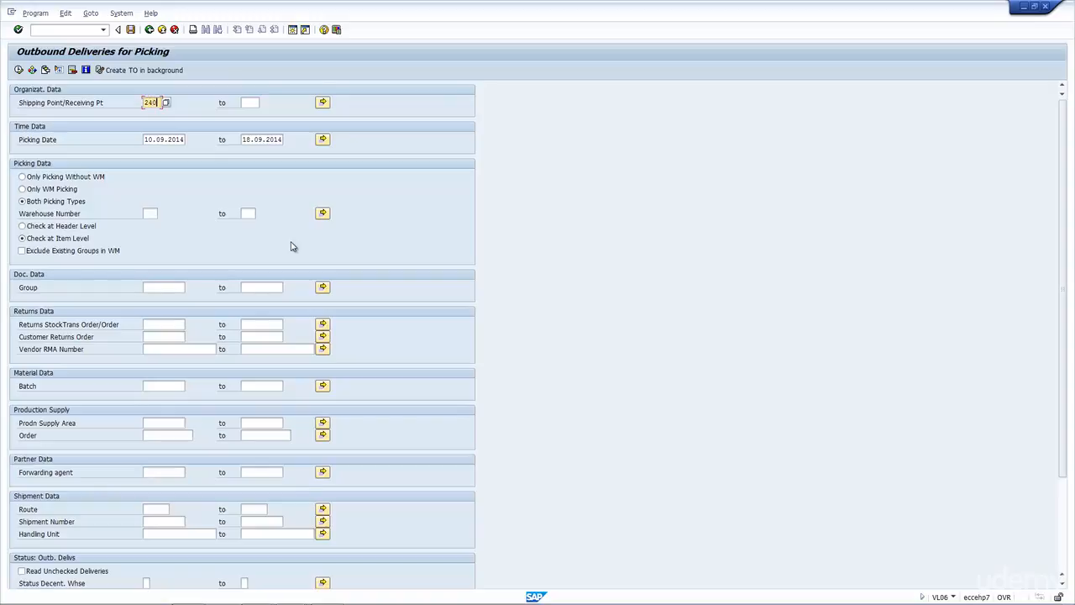
pyautogui.write('2400')
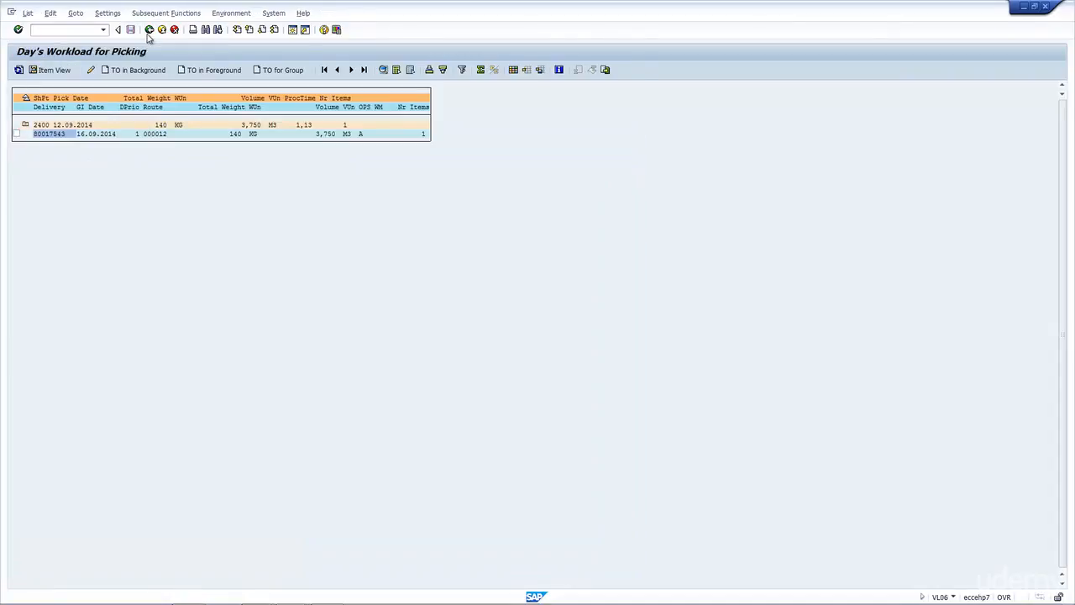
# Back out of the picking workload list to the SAP Easy Access menu
pyautogui.click(117, 30)
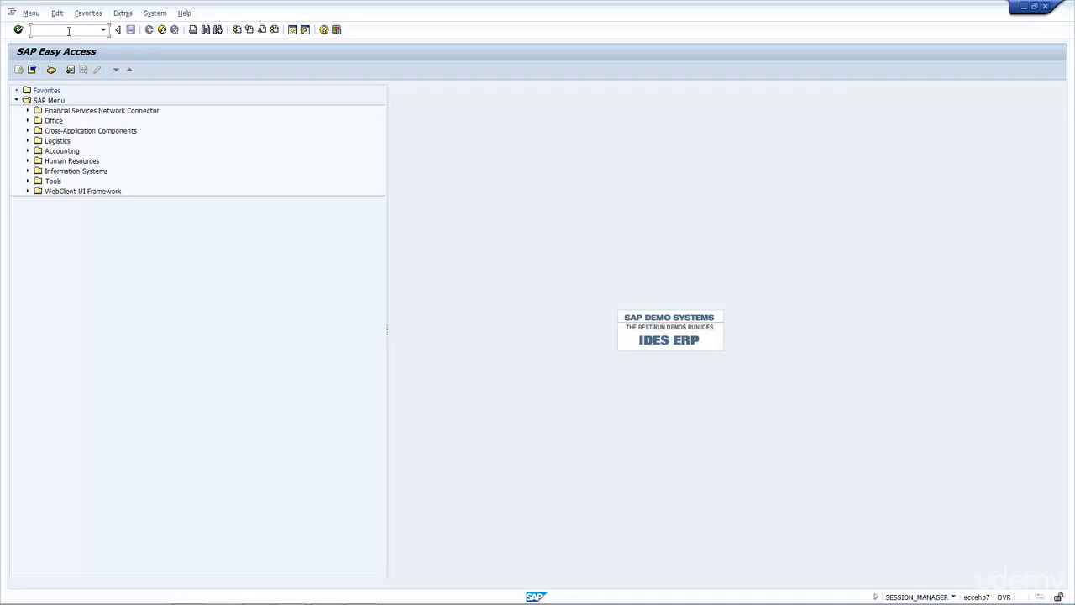
# In the SAP Reference IMG, expand Logistics Execution > Shipping > Picking to reach Define Relevant Item Categories
pyautogui.write('/n')
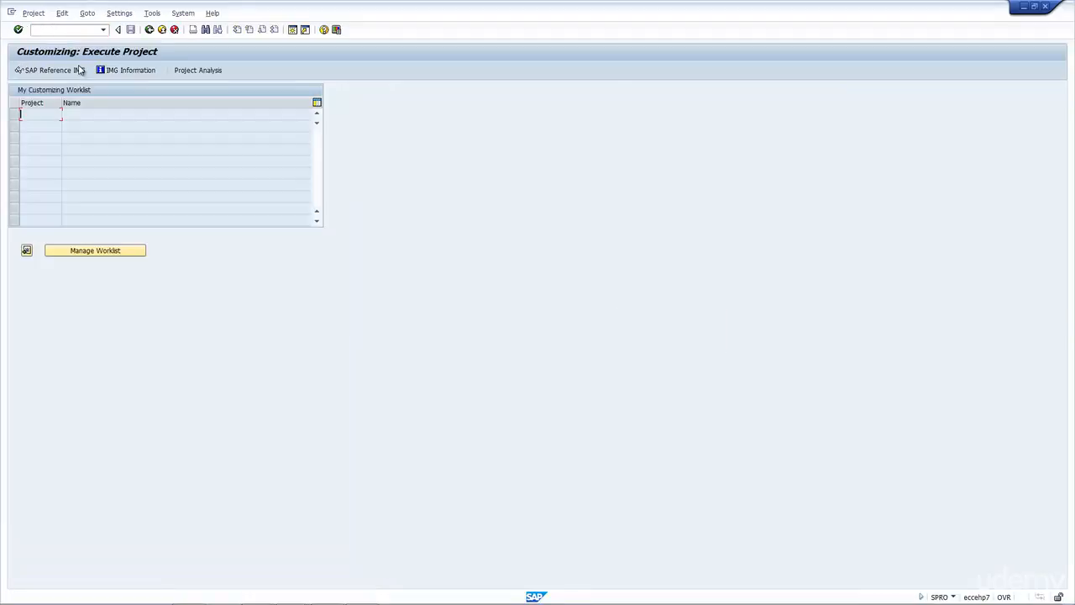
pyautogui.click(47, 71)
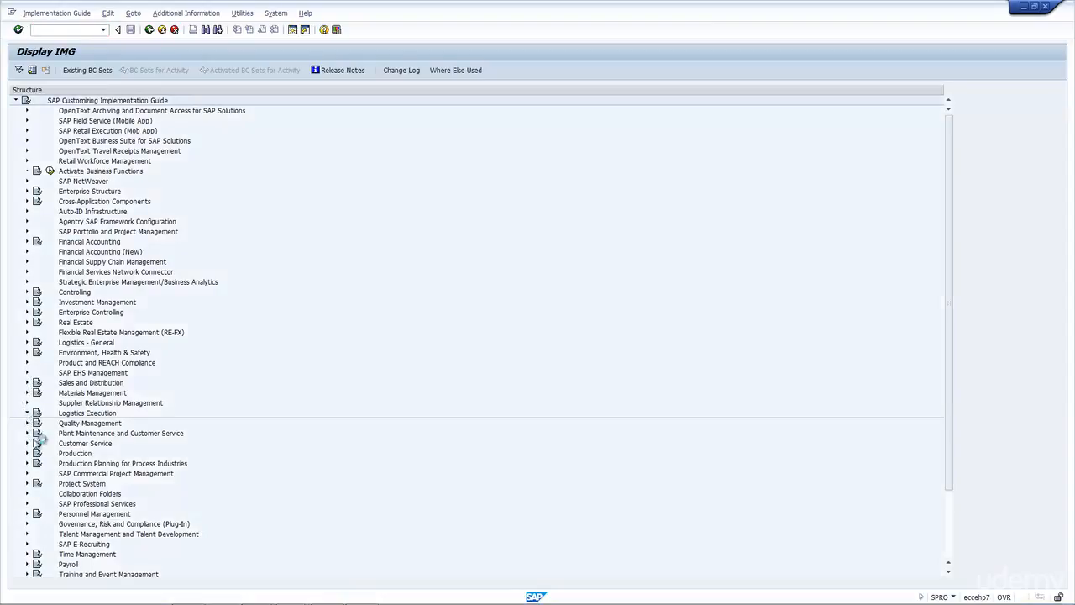
pyautogui.click(27, 414)
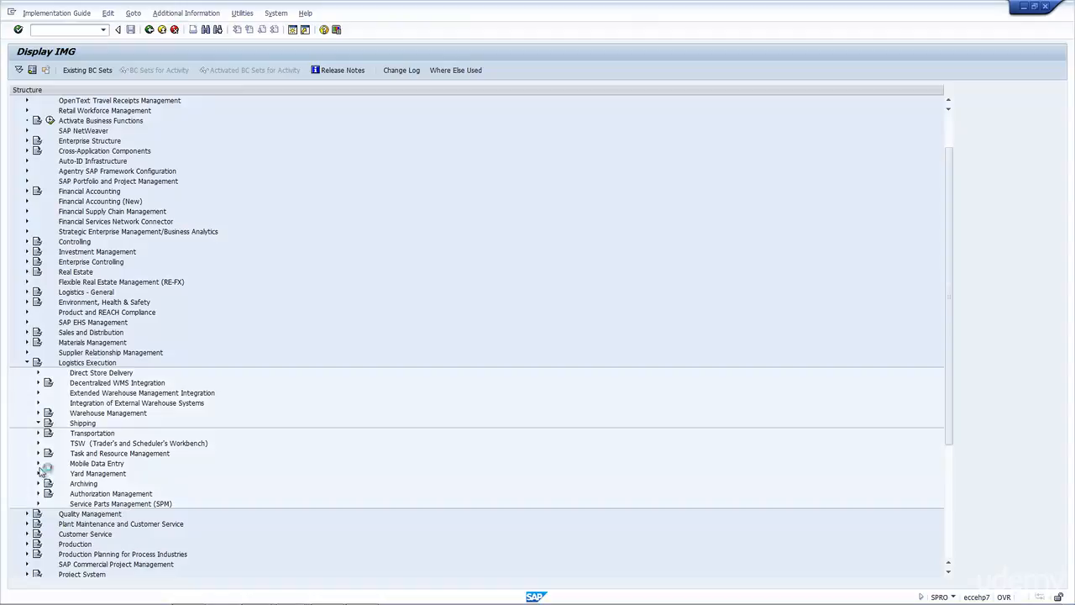
pyautogui.click(38, 424)
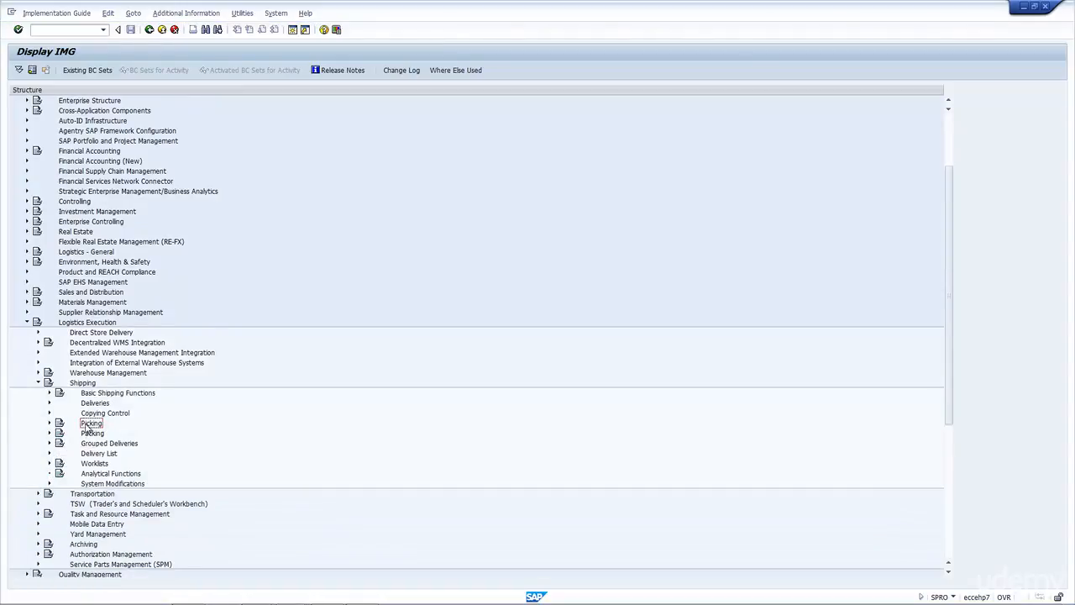
pyautogui.click(48, 424)
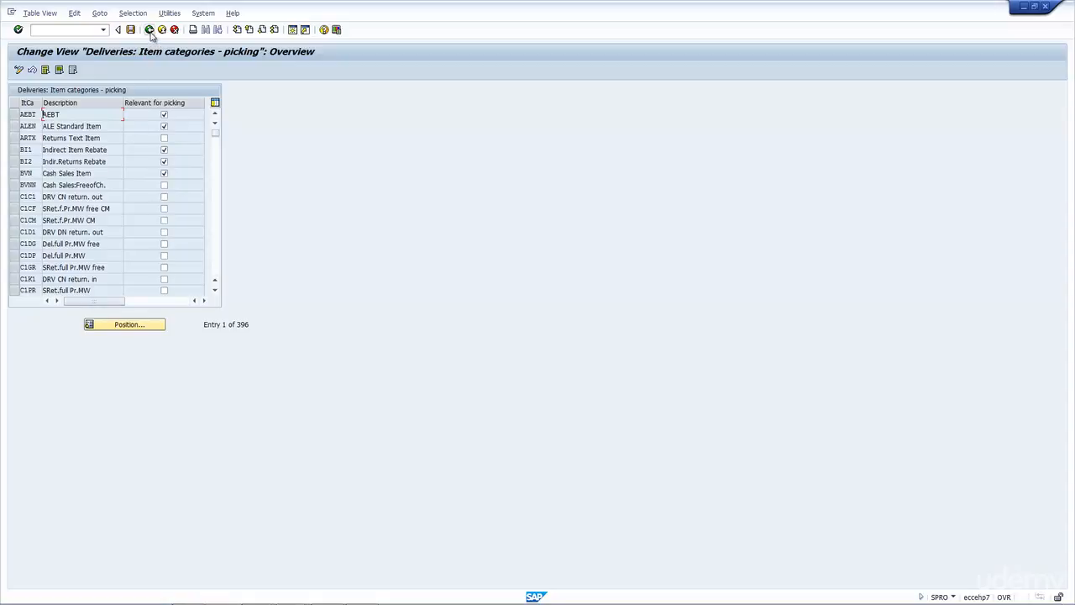
pyautogui.moveTo(149, 31)
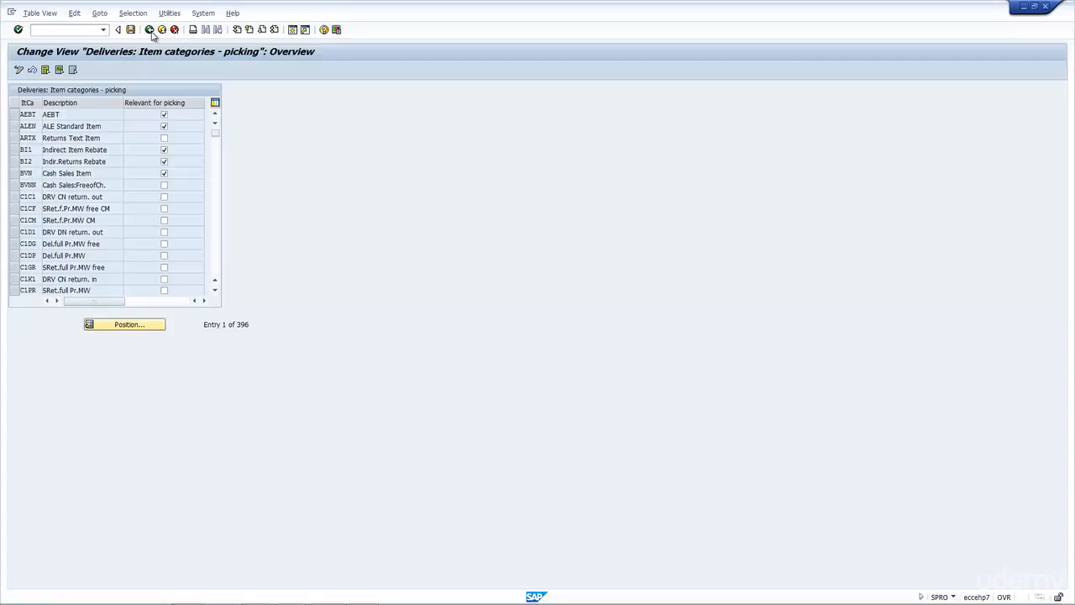
# Close the picking-relevant item categories table and return to the IMG Picking section
pyautogui.click(117, 30)
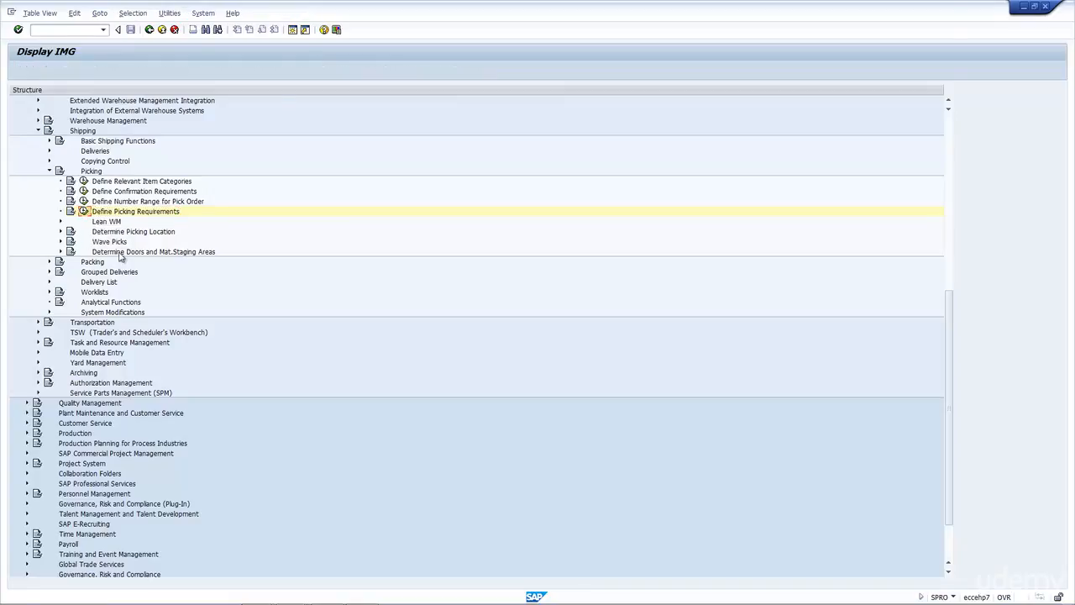
# In Define Picking Requirements, check the routine value help, then go to requirement routine maintenance listing routine 111 Picking
pyautogui.doubleClick(136, 212)
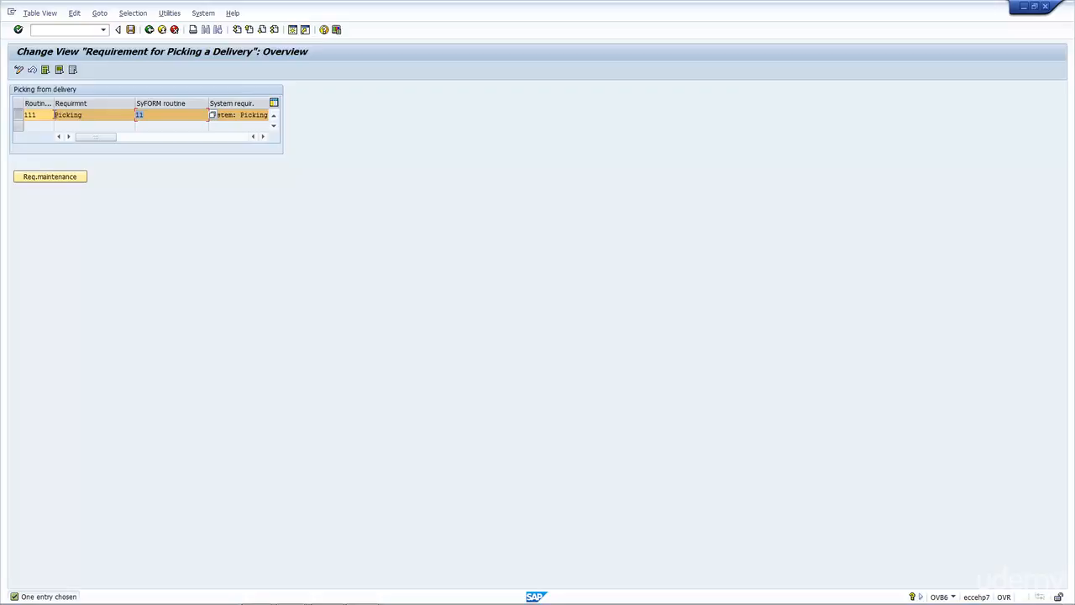
pyautogui.click(30, 114)
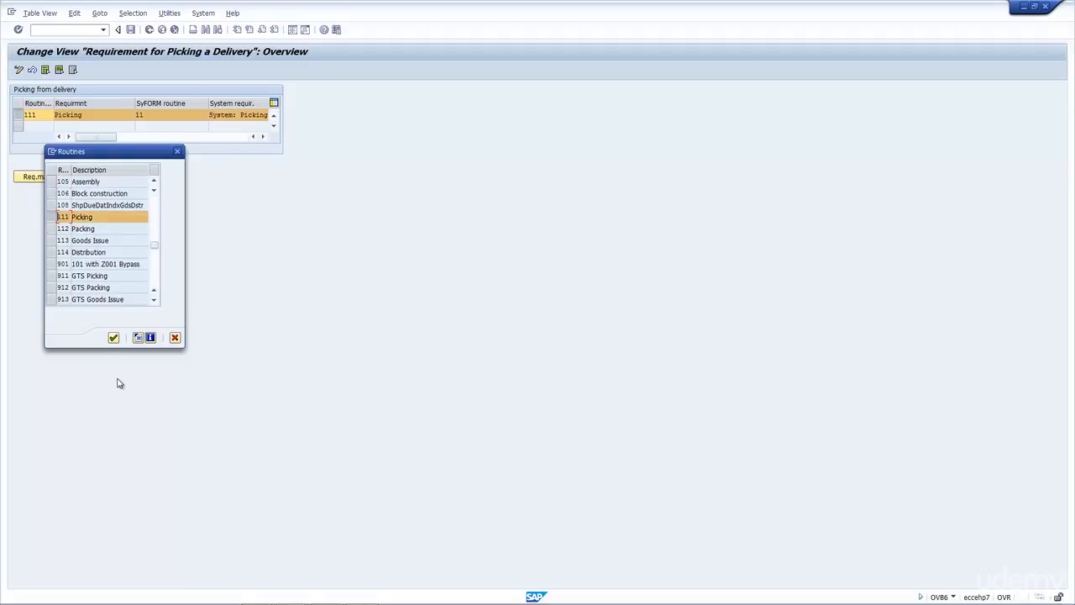
pyautogui.click(114, 336)
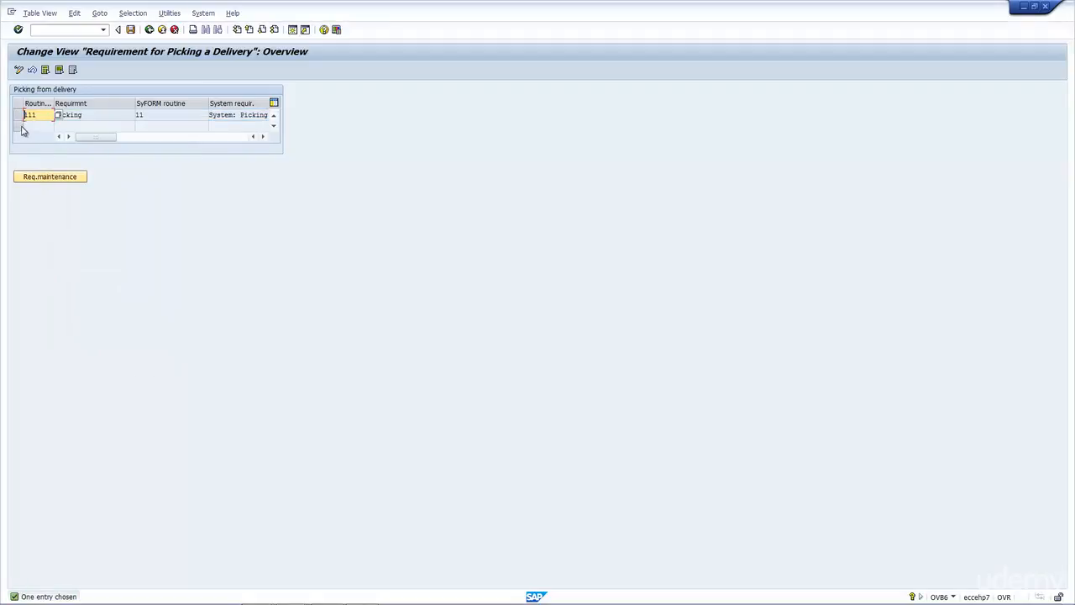
pyautogui.click(49, 176)
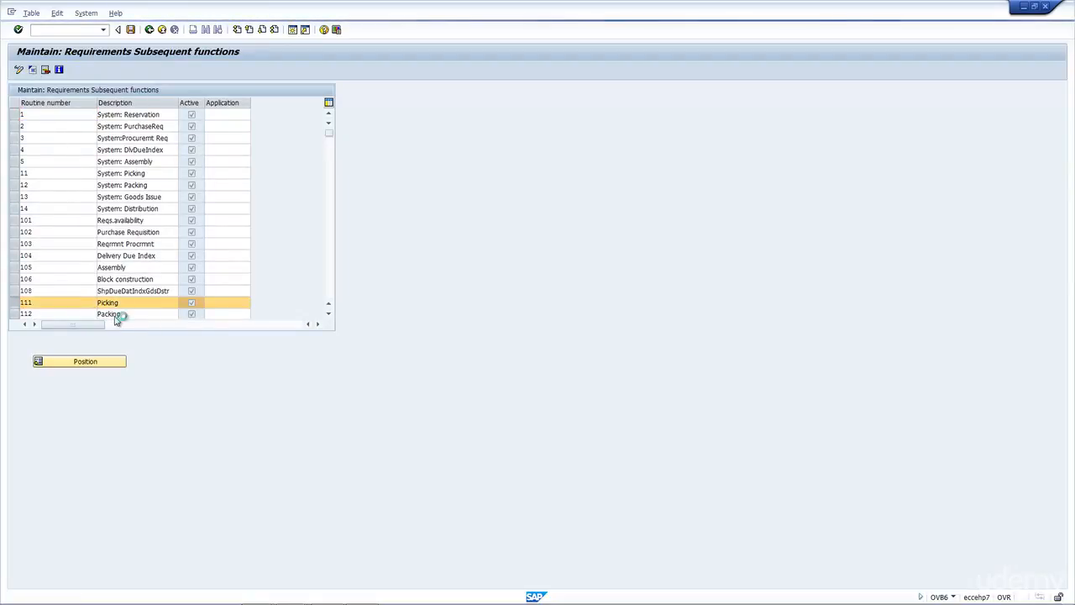
# View the ABAP source of routine 111 Picking and mark a comment line in it
pyautogui.doubleClick(108, 302)
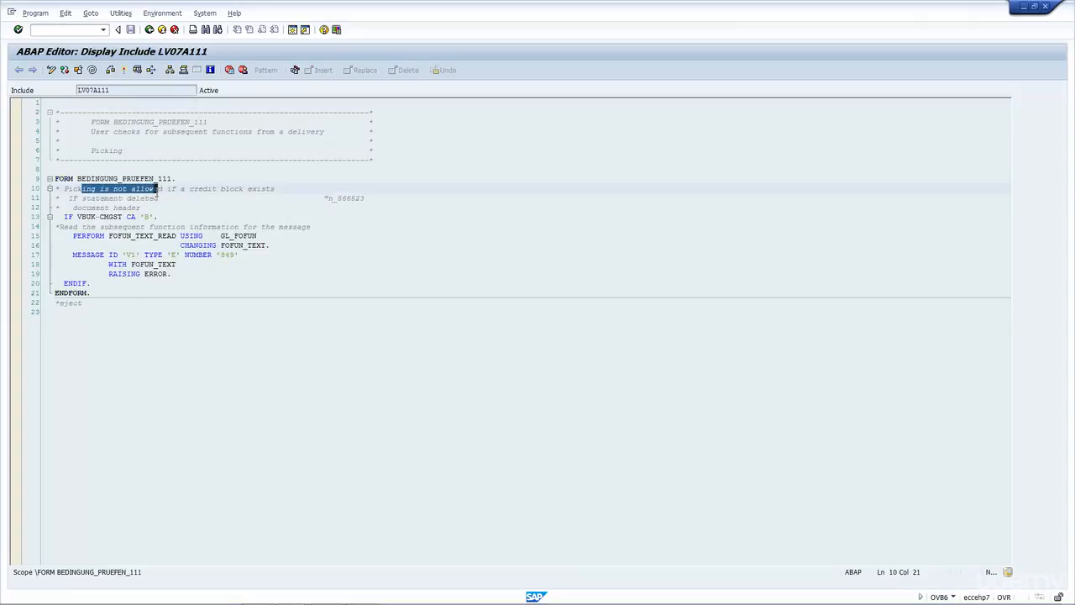
pyautogui.moveTo(155, 188); pyautogui.dragTo(143, 209)
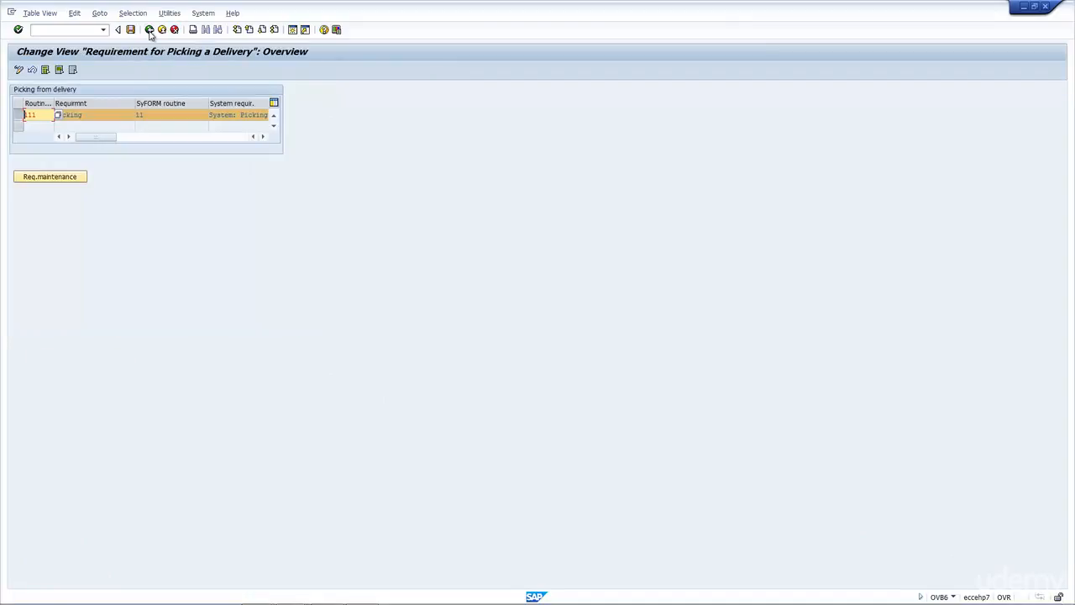
pyautogui.moveTo(161, 30)
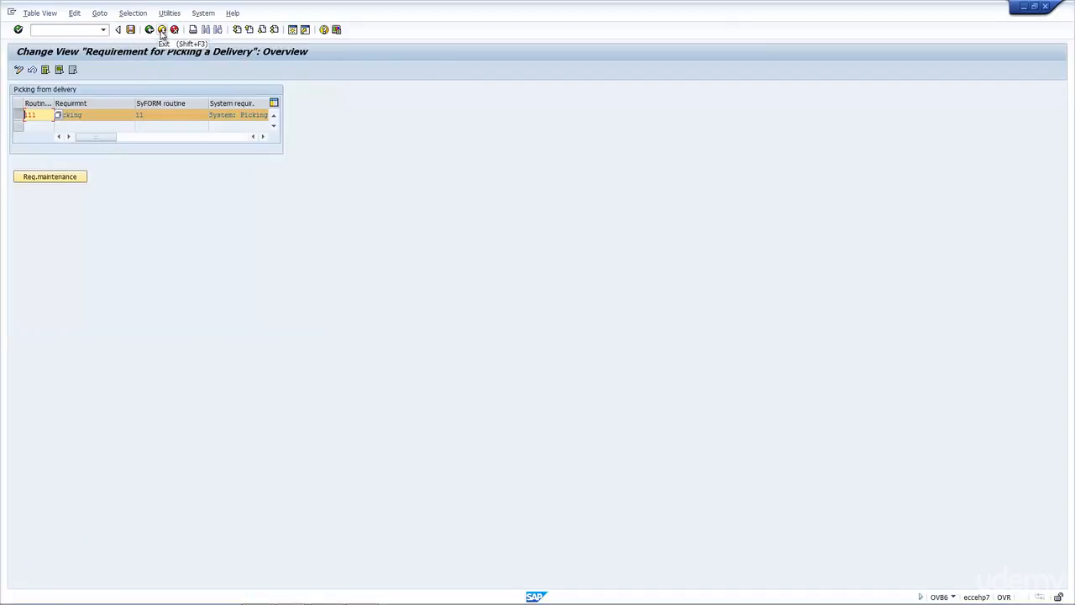